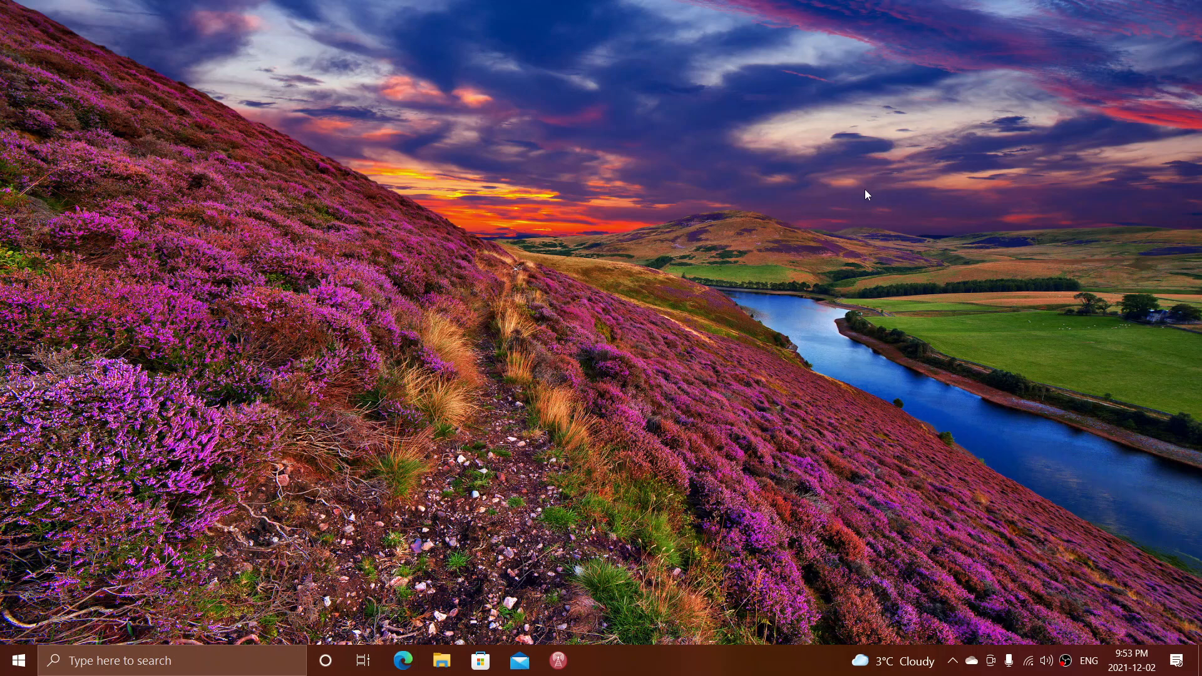
mouse_move(808, 367)
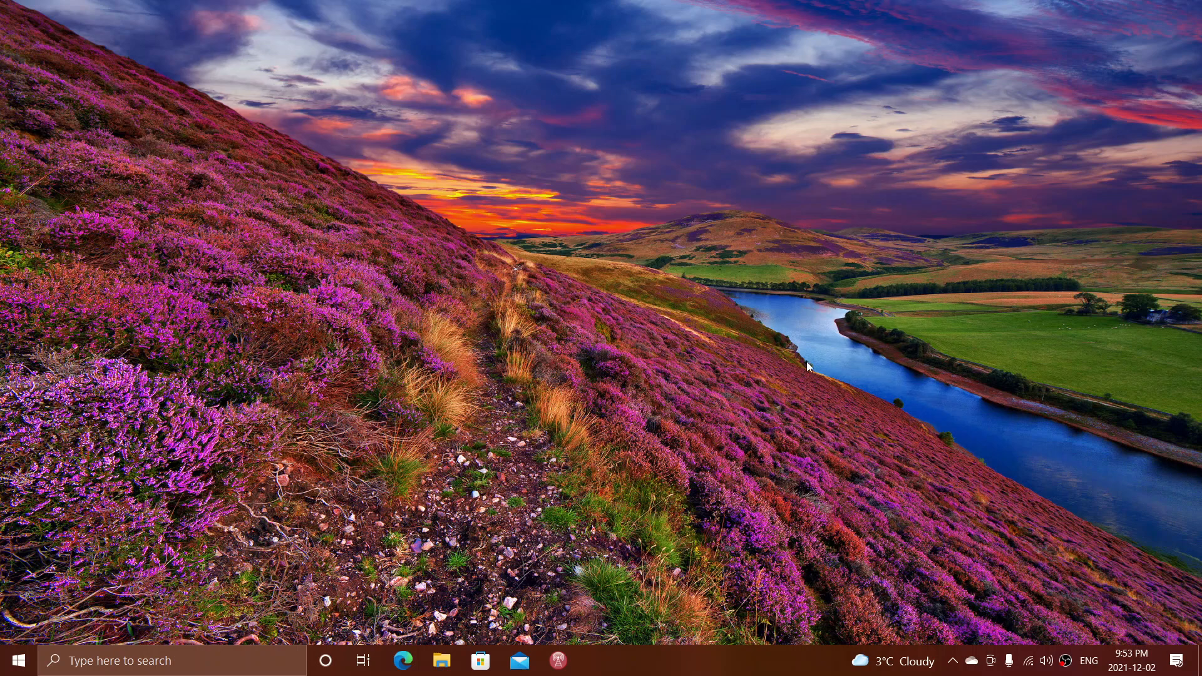
mouse_move(111, 644)
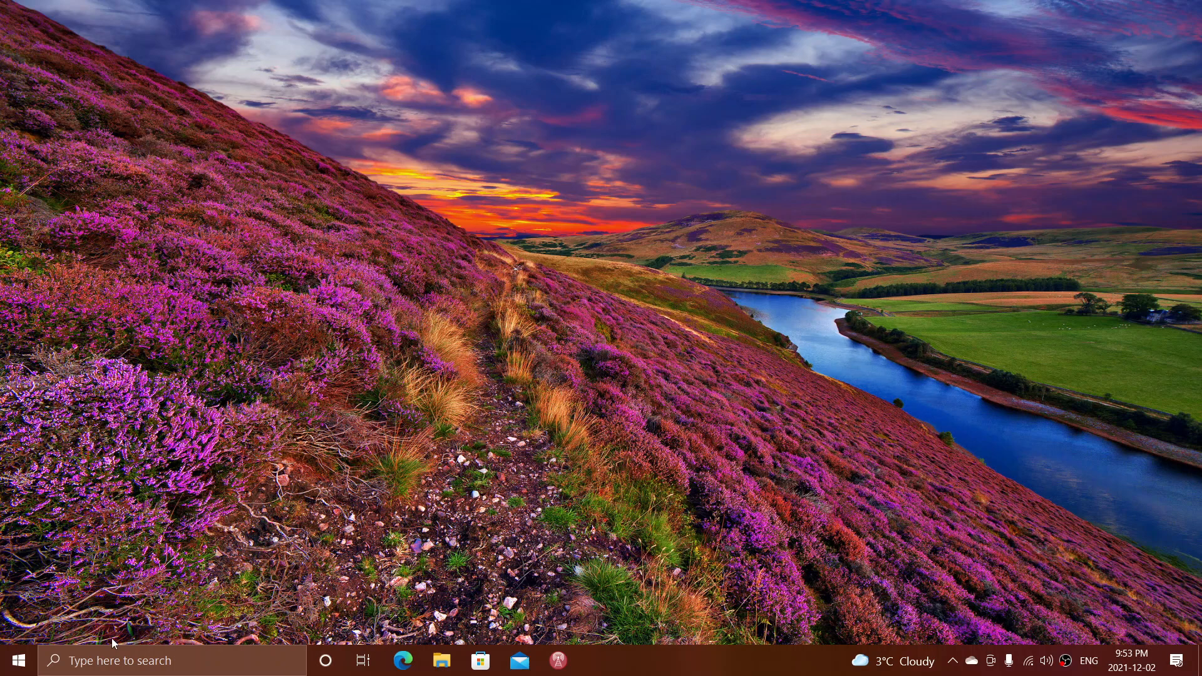
- Launch Settings from the Start menu and go to Update & Security
left_click(19, 659)
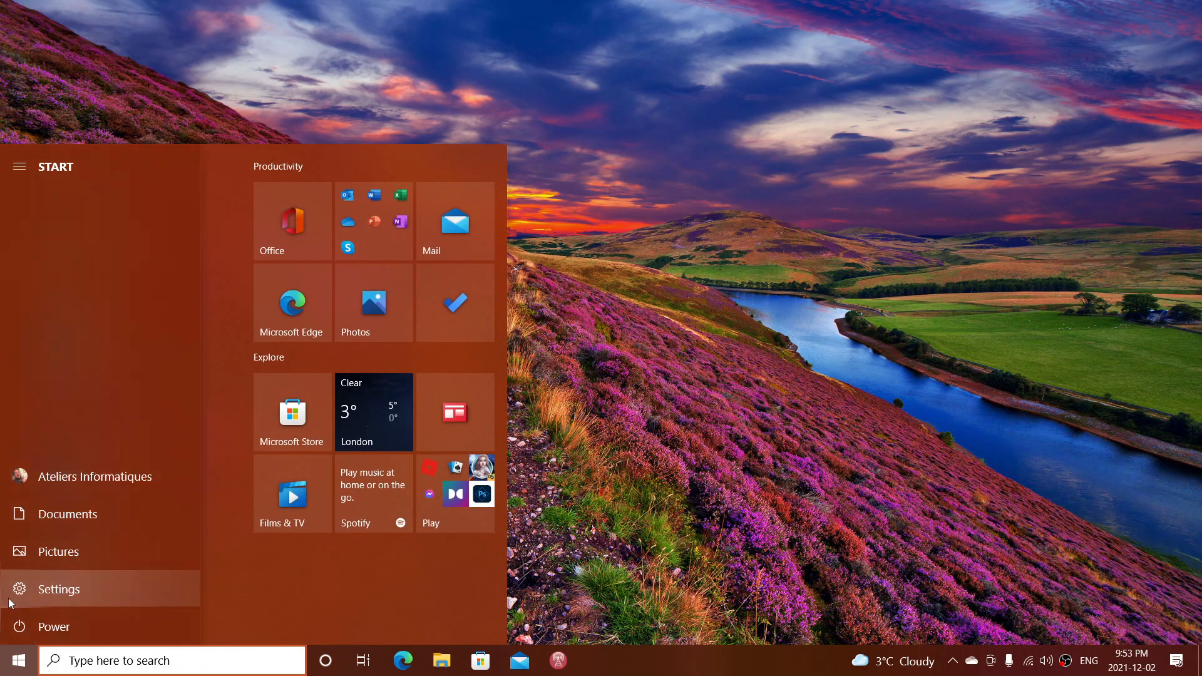
left_click(58, 588)
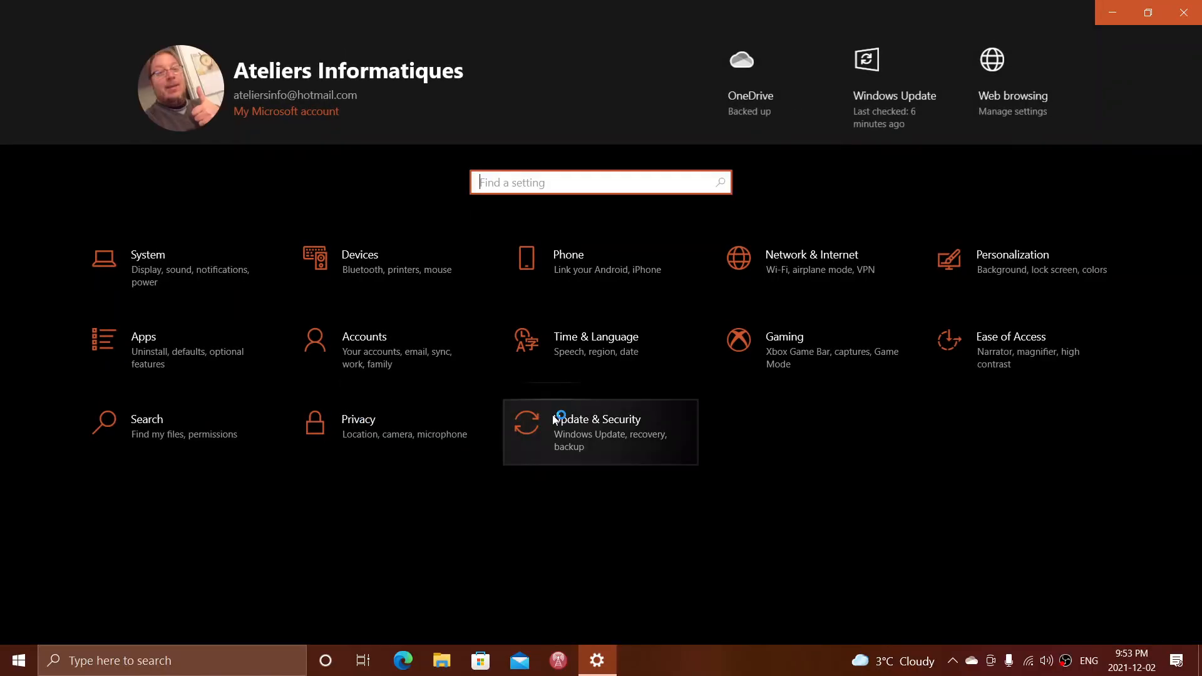
left_click(600, 432)
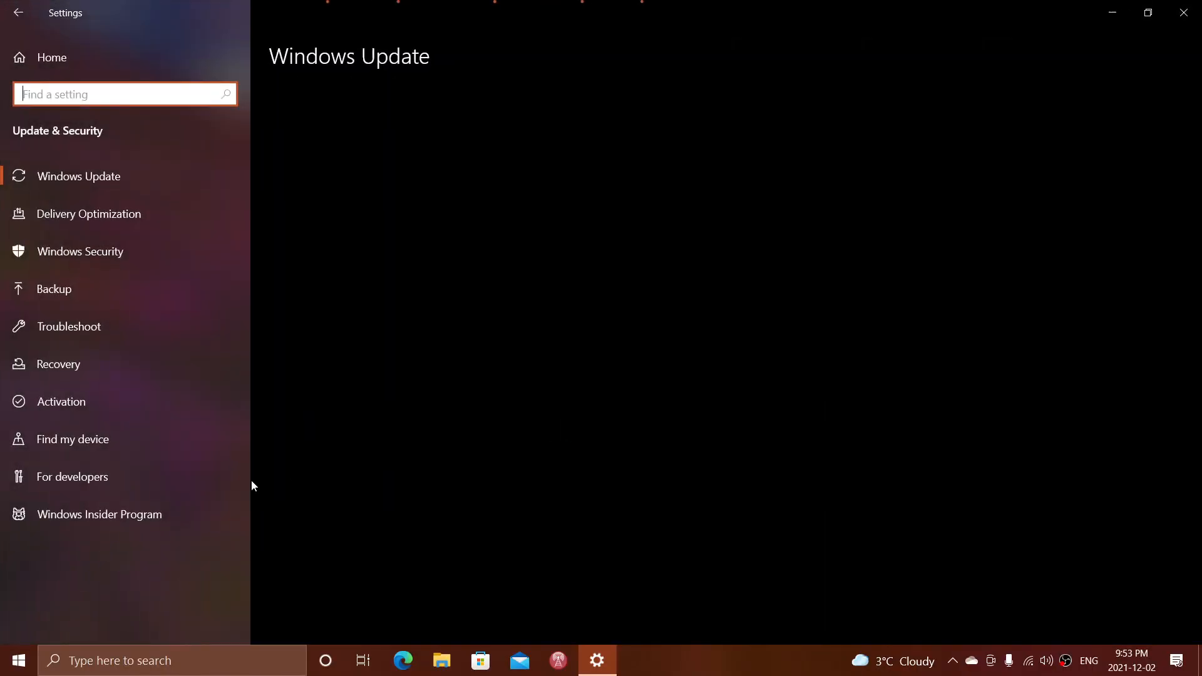
- Review the Windows Update page and its KB4023057 history entry, then close Settings
left_click(78, 175)
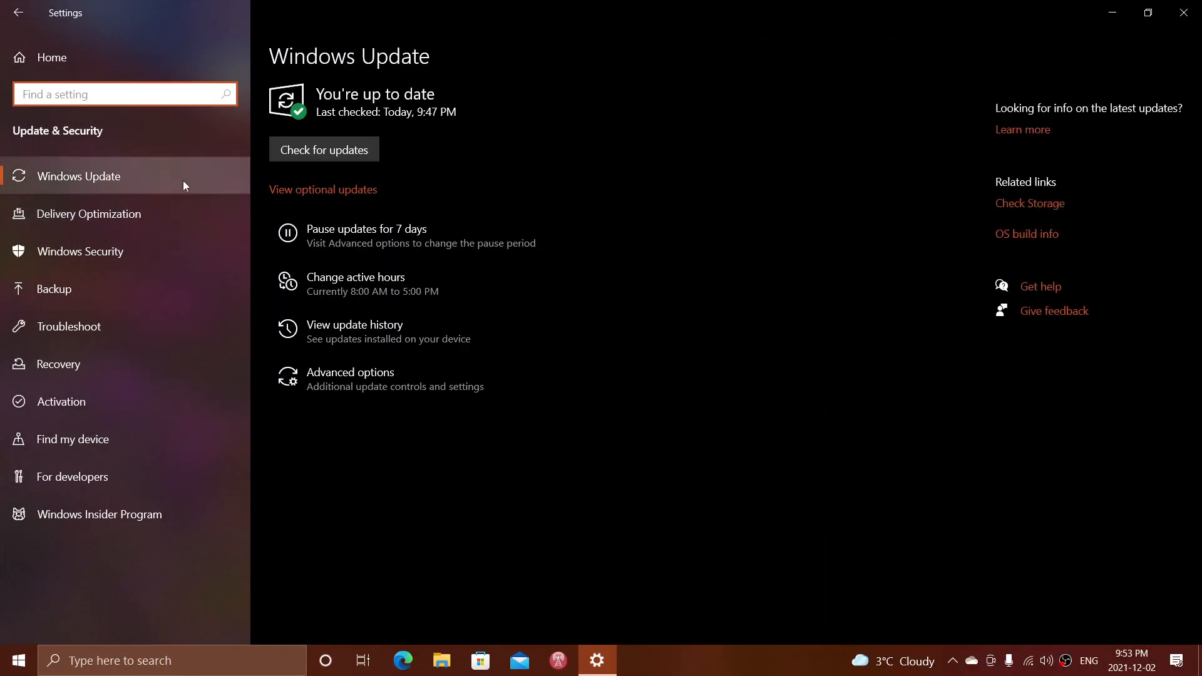
mouse_move(391, 330)
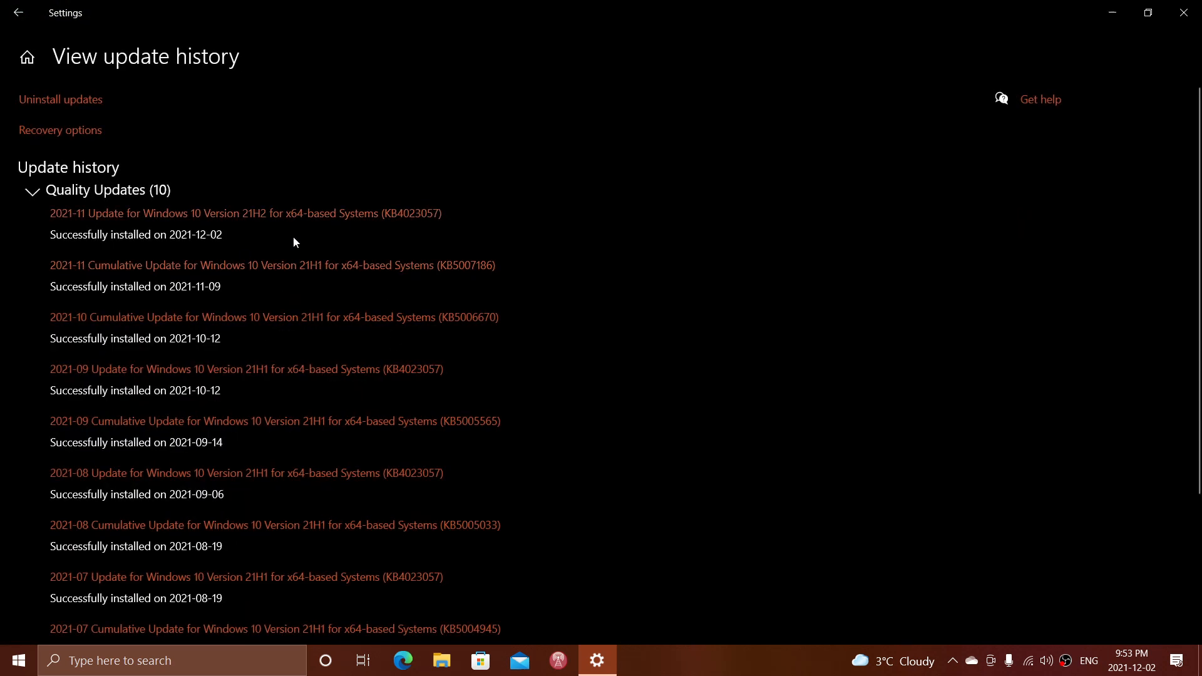
mouse_move(278, 242)
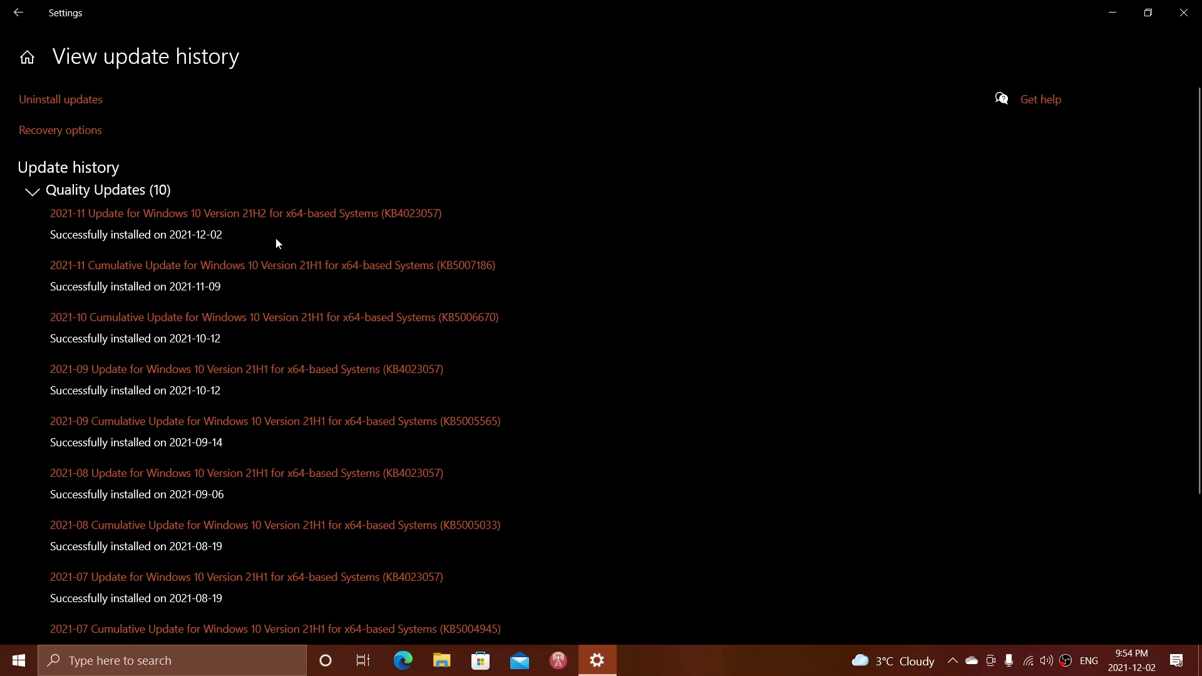
mouse_move(421, 241)
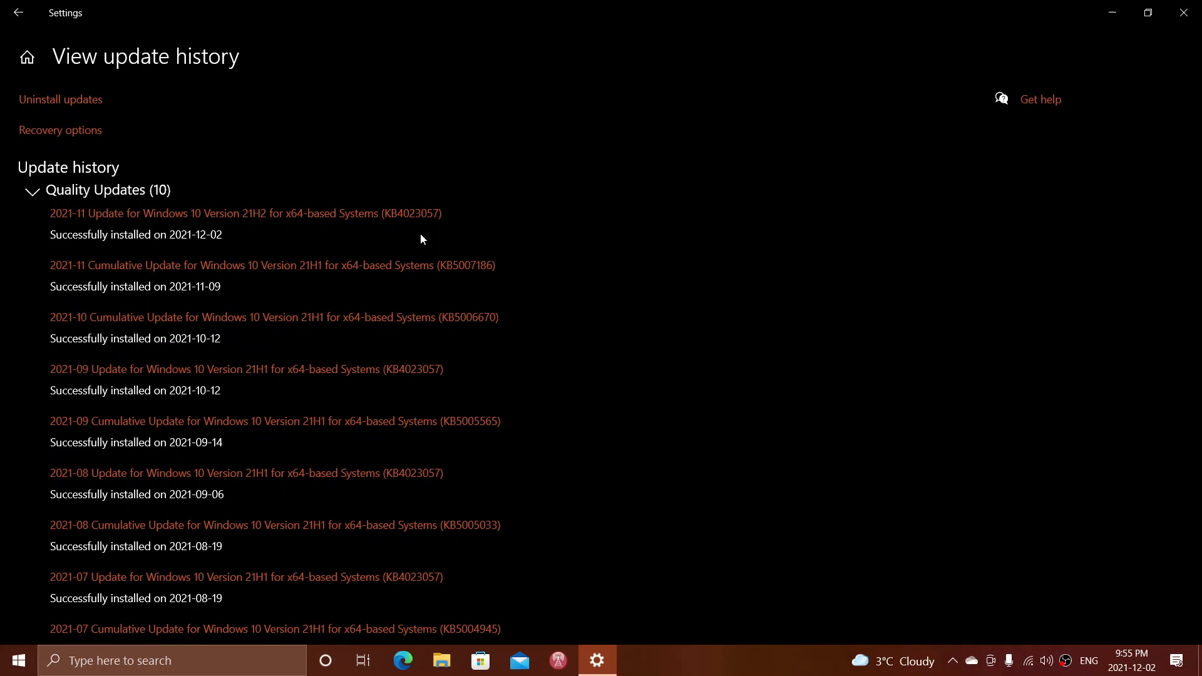
mouse_move(1183, 13)
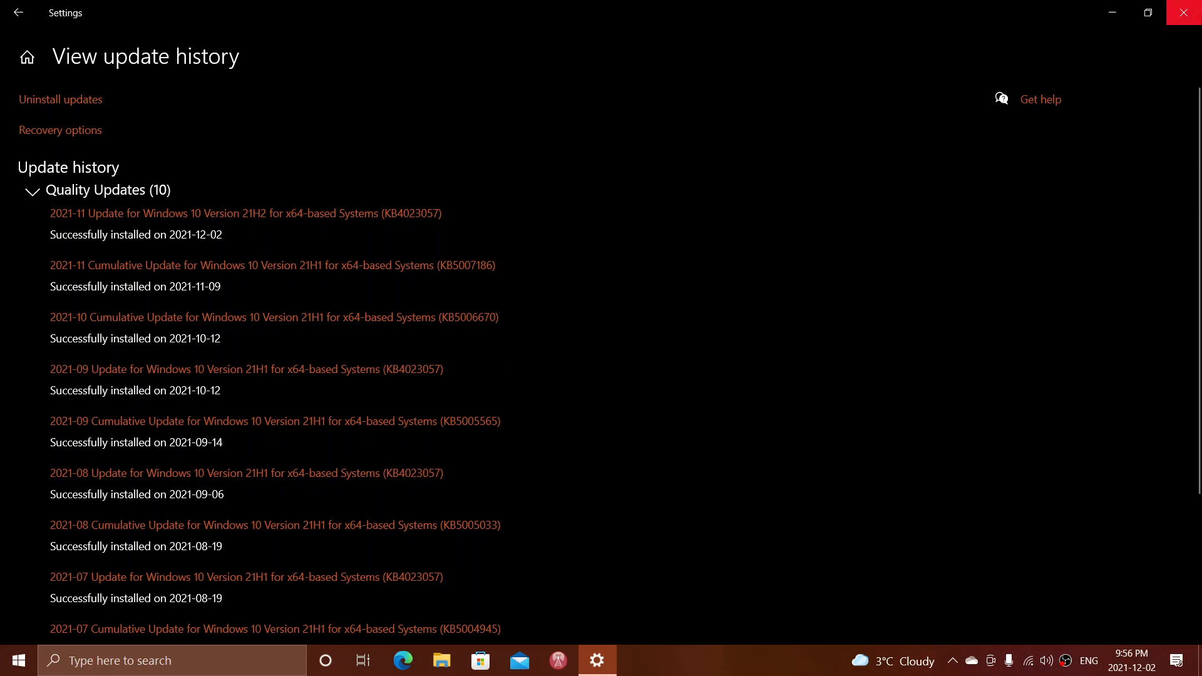
left_click(1183, 12)
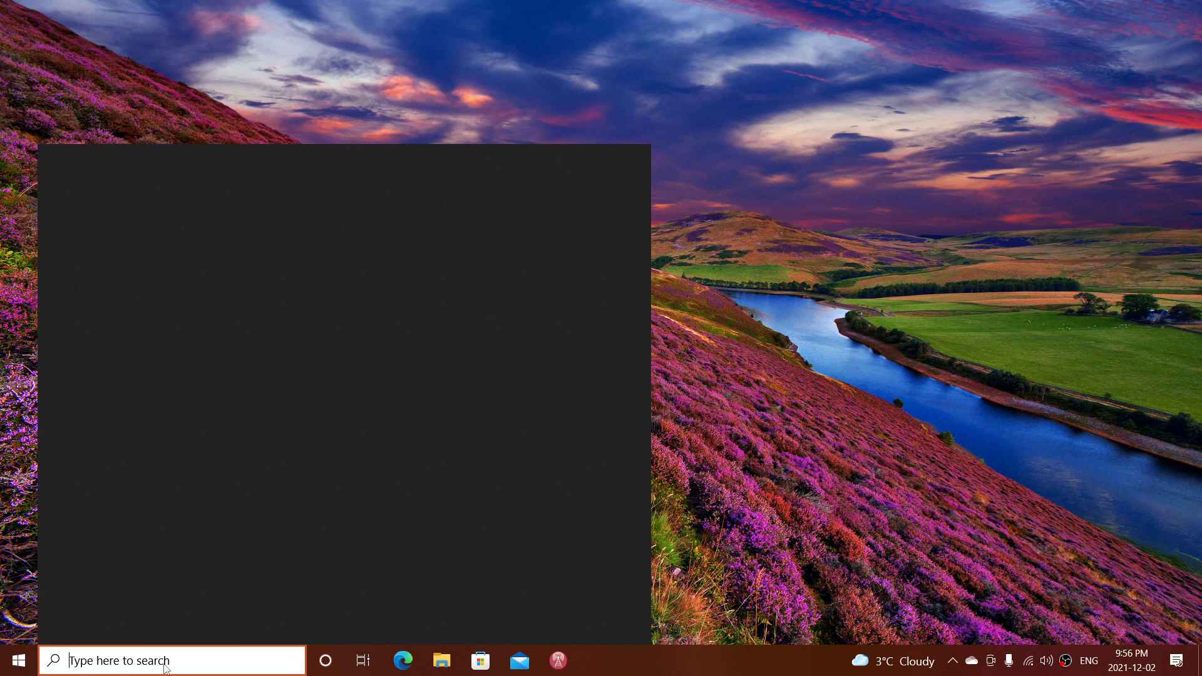
- Run winver from Start search to show About Windows with OS Build 19044.1387
type("winv")
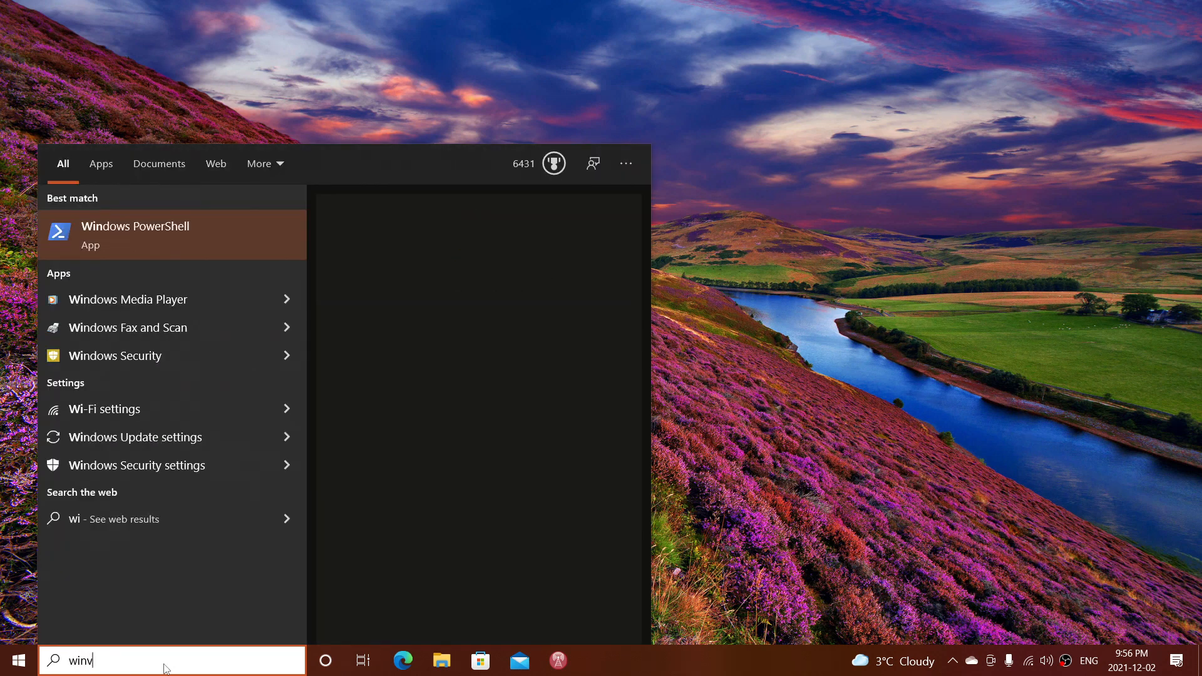
type("er")
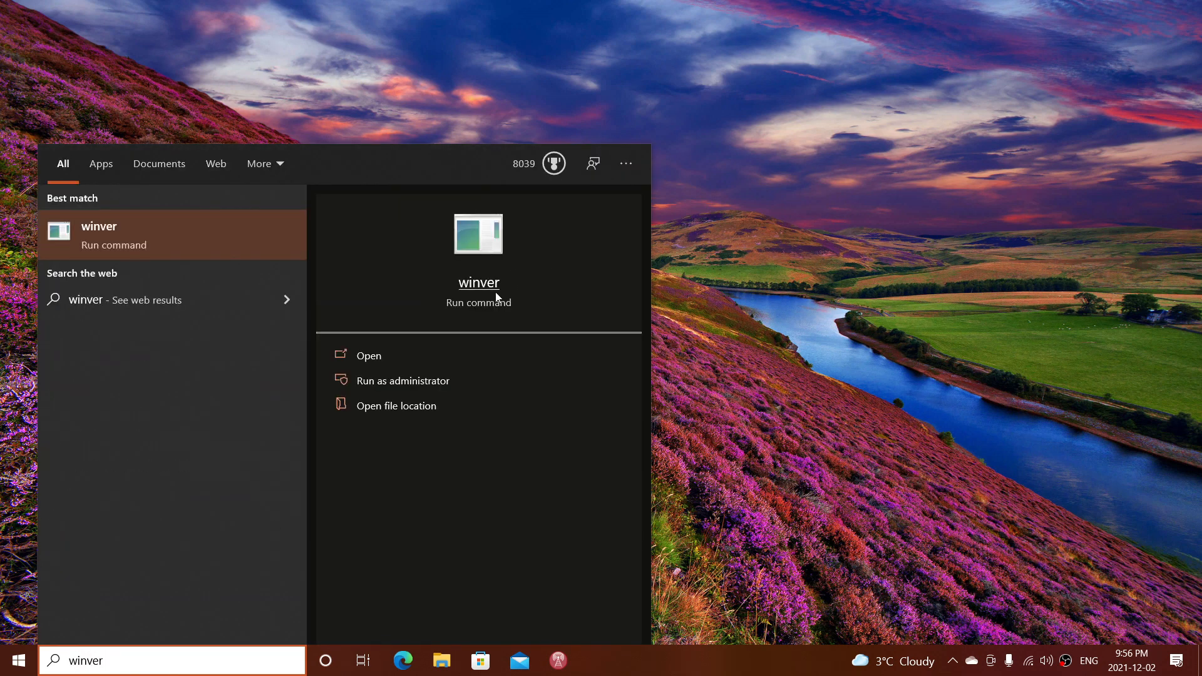
left_click(368, 354)
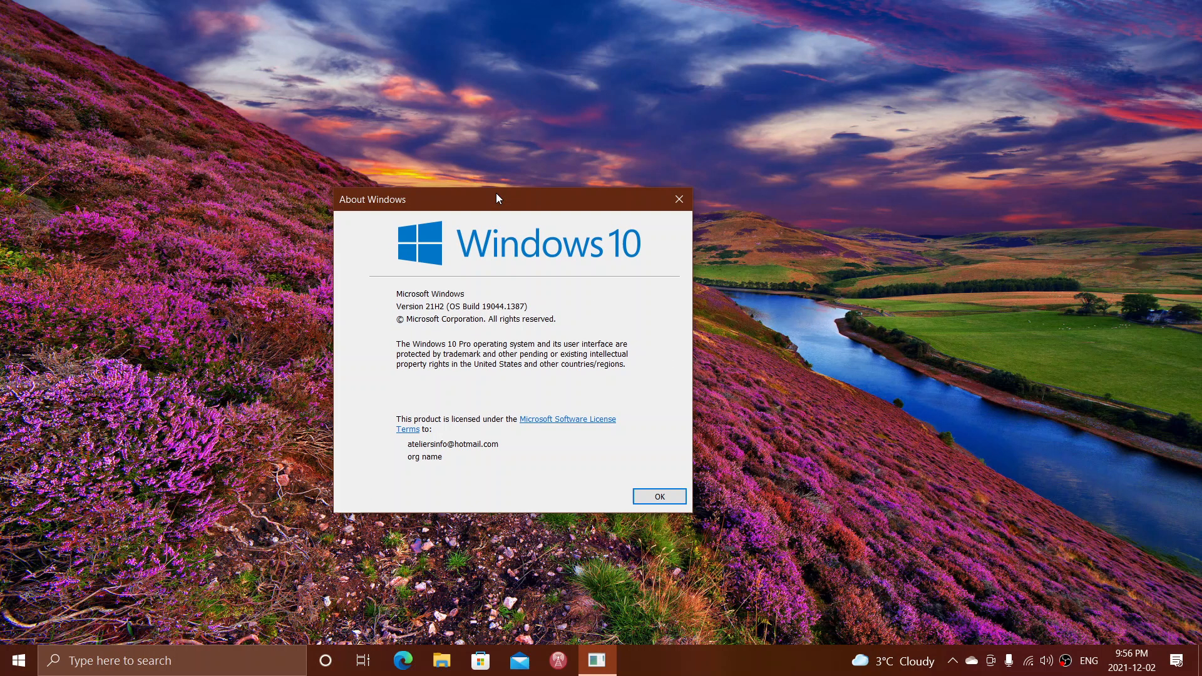
mouse_move(711, 129)
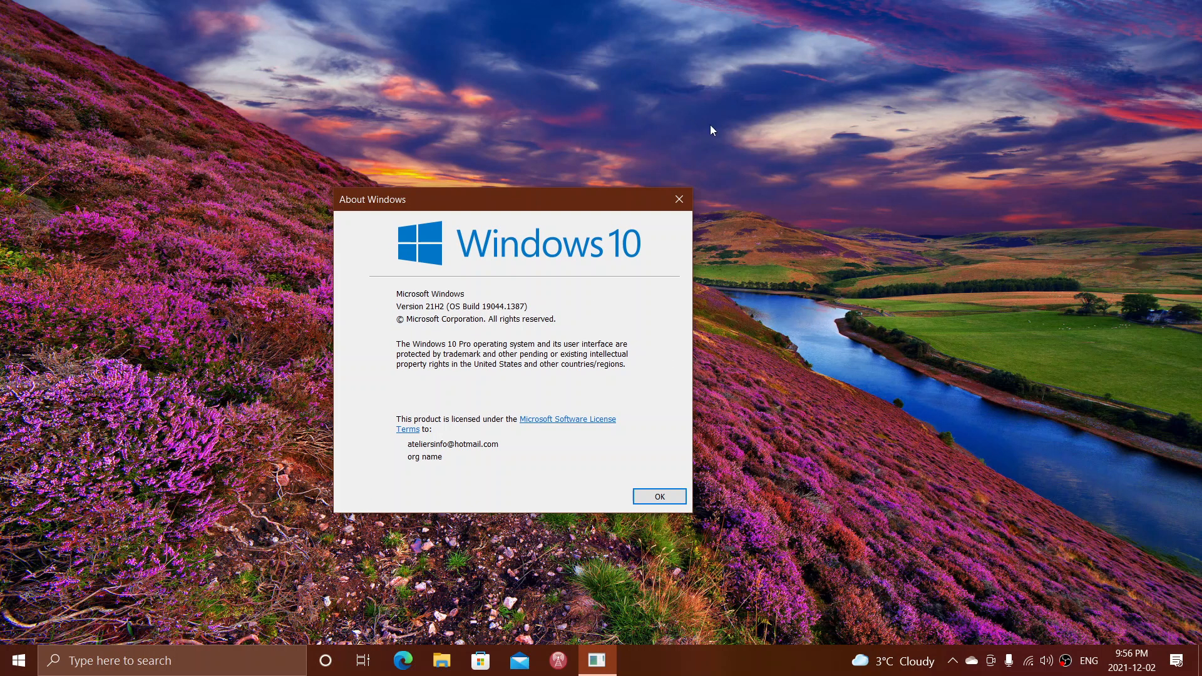